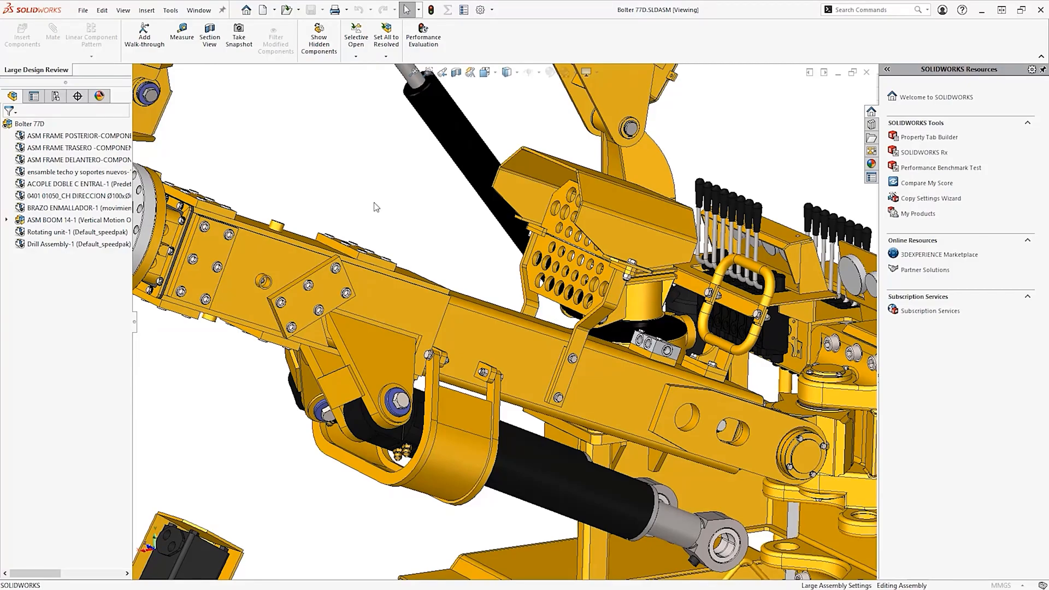
# Step: Open the ASM BOOM sub-assembly on its own and bring up the view effects options
pyautogui.click(80, 219)
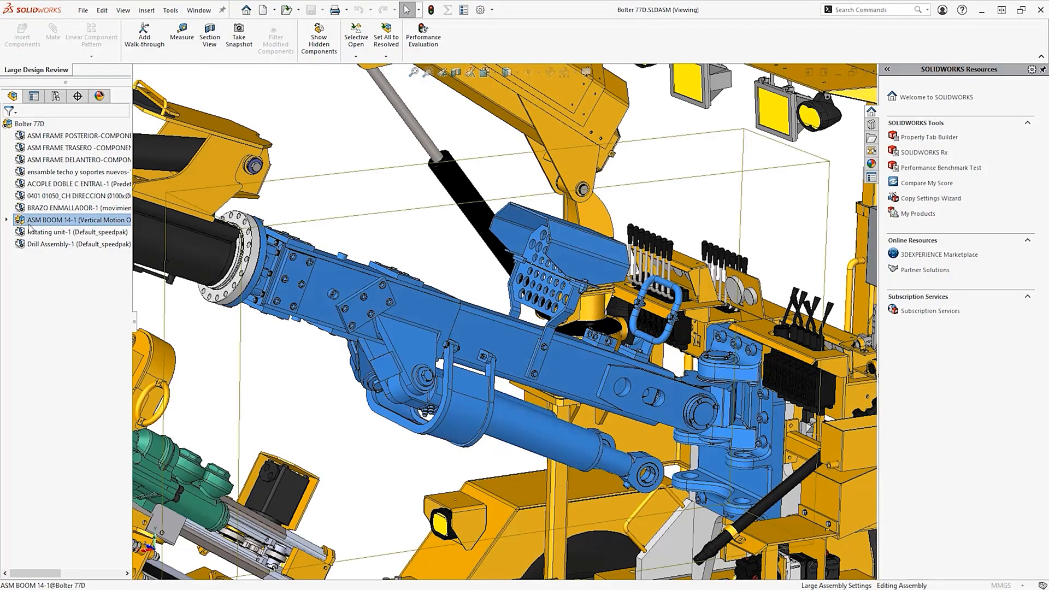
pyautogui.doubleClick(79, 220)
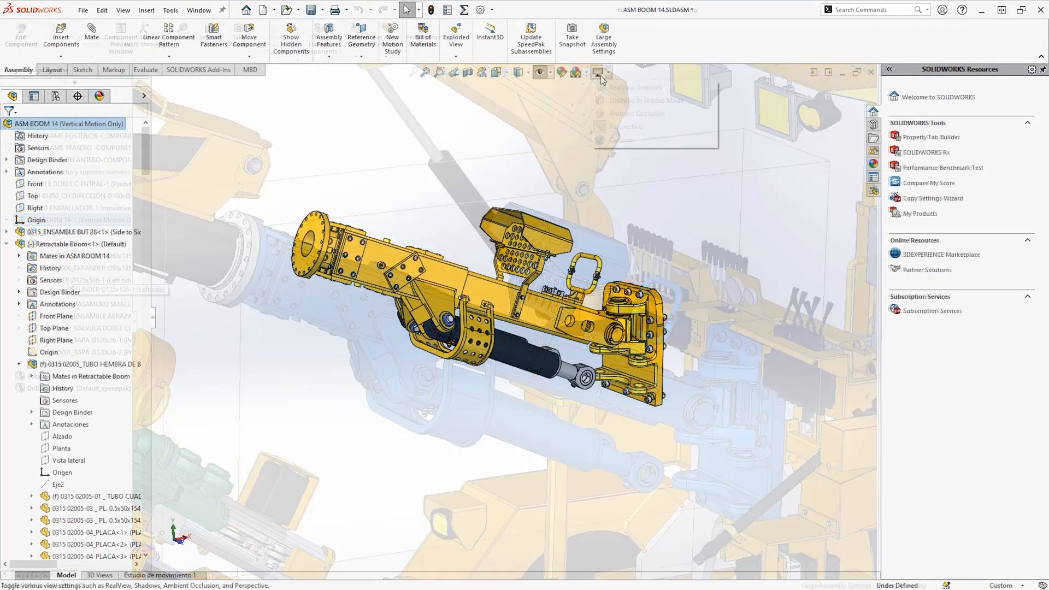
pyautogui.click(634, 87)
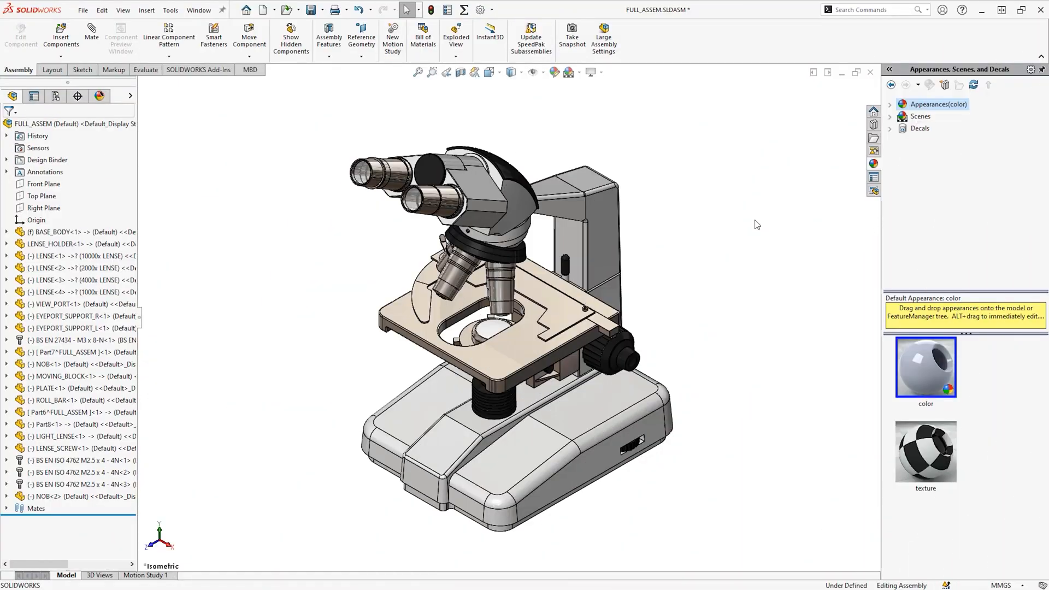
pyautogui.moveTo(862, 132)
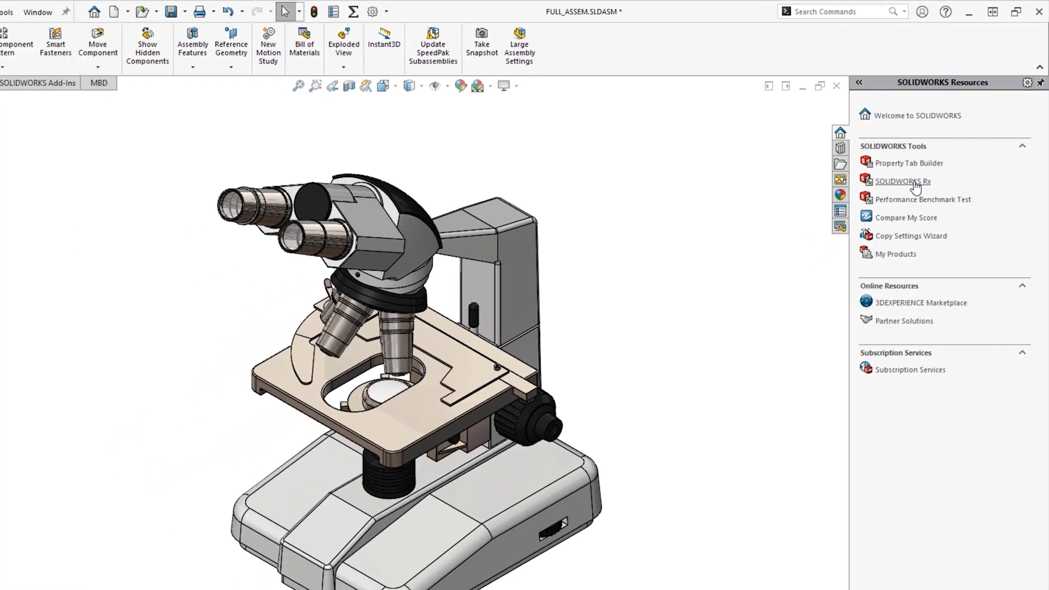
# Step: Launch SOLIDWORKS Rx and reload its Diagnostics results for the Quadro RTX 3000
pyautogui.click(903, 182)
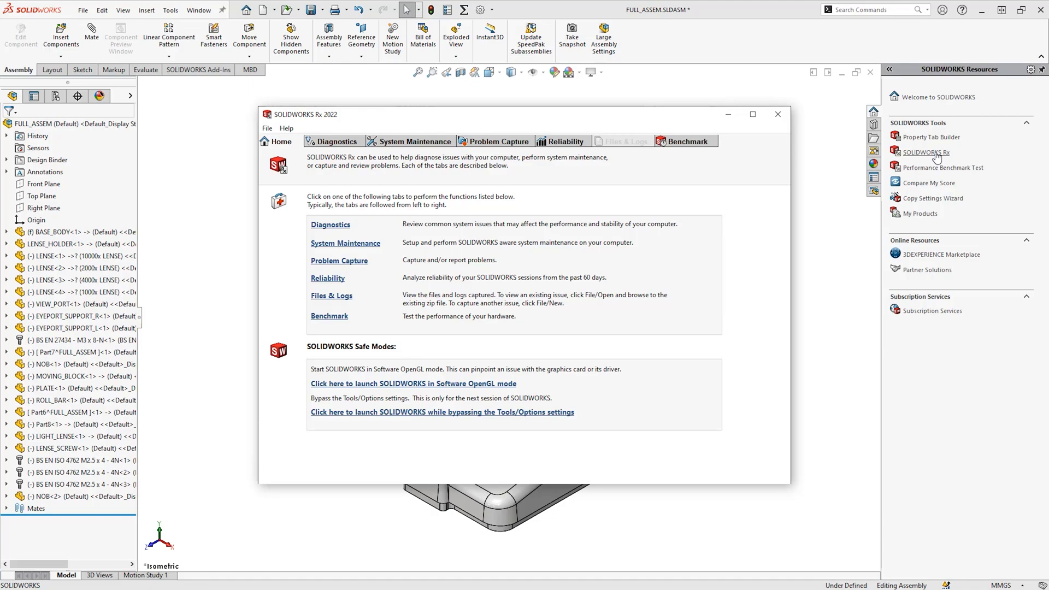
pyautogui.moveTo(580, 175)
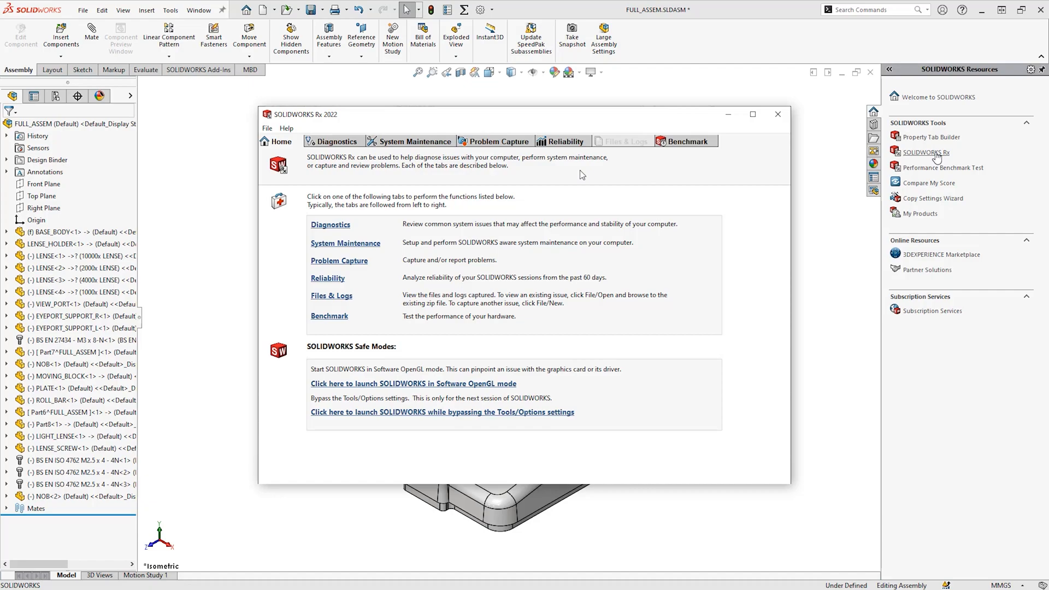
pyautogui.click(336, 141)
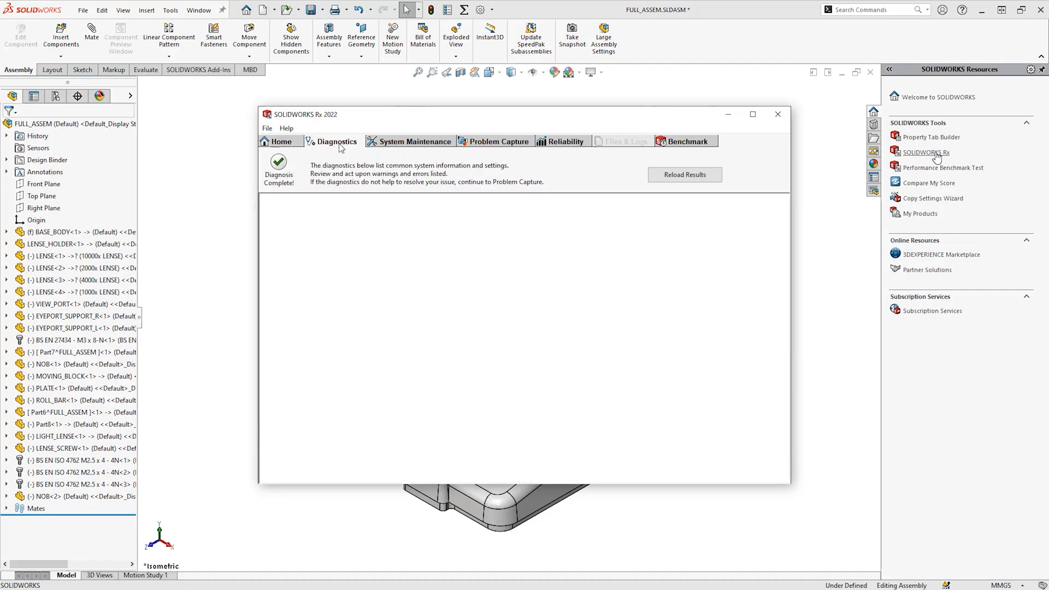
pyautogui.click(685, 175)
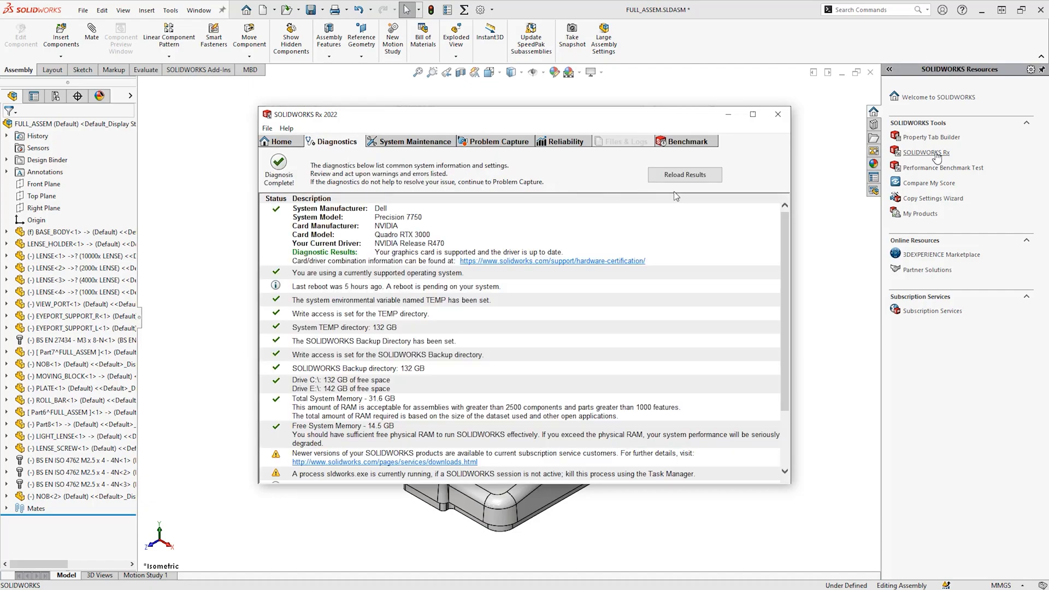
pyautogui.click(684, 175)
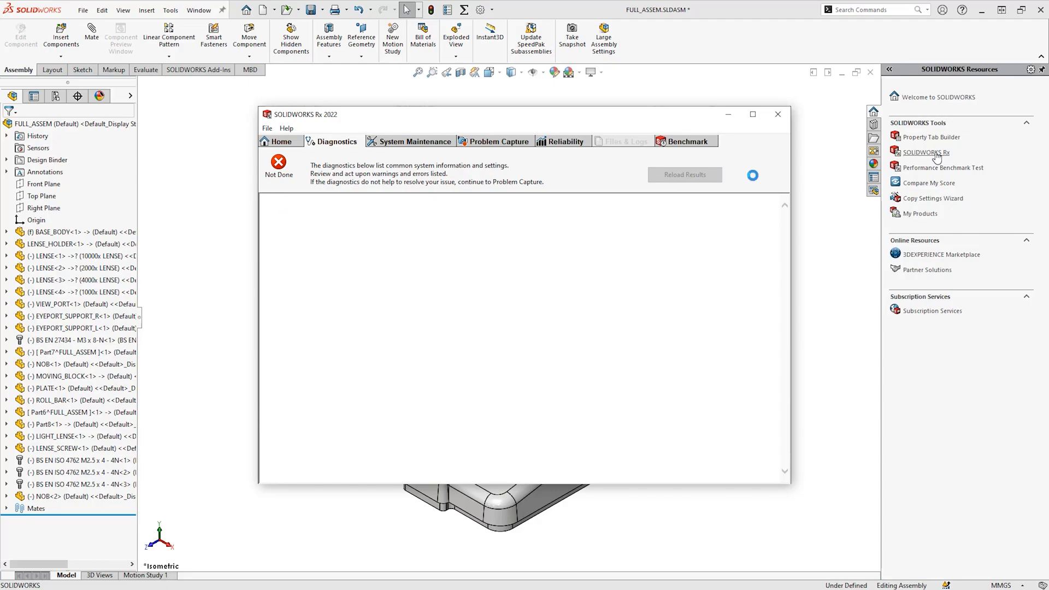
pyautogui.click(684, 175)
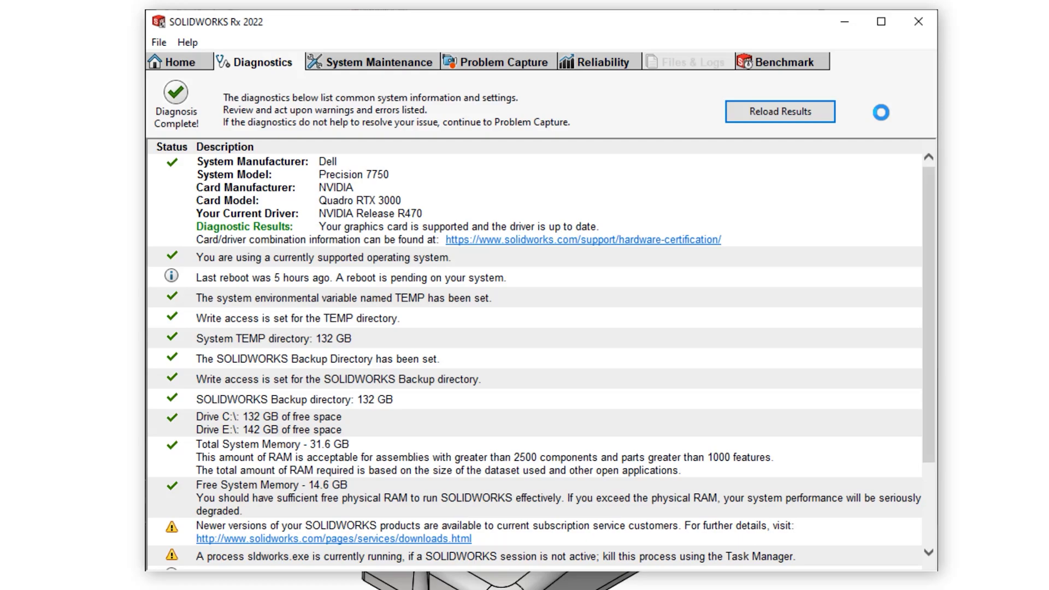
pyautogui.moveTo(564, 246)
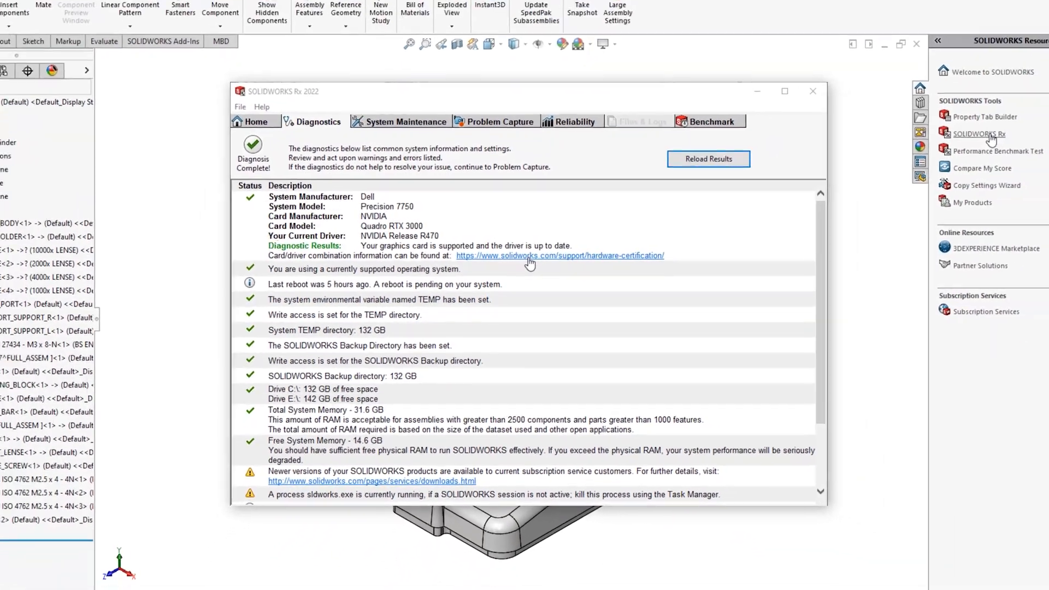
# Step: On the Hardware Certification site, filter results to SOLIDWORKS 2022 and Dell systems
pyautogui.click(560, 255)
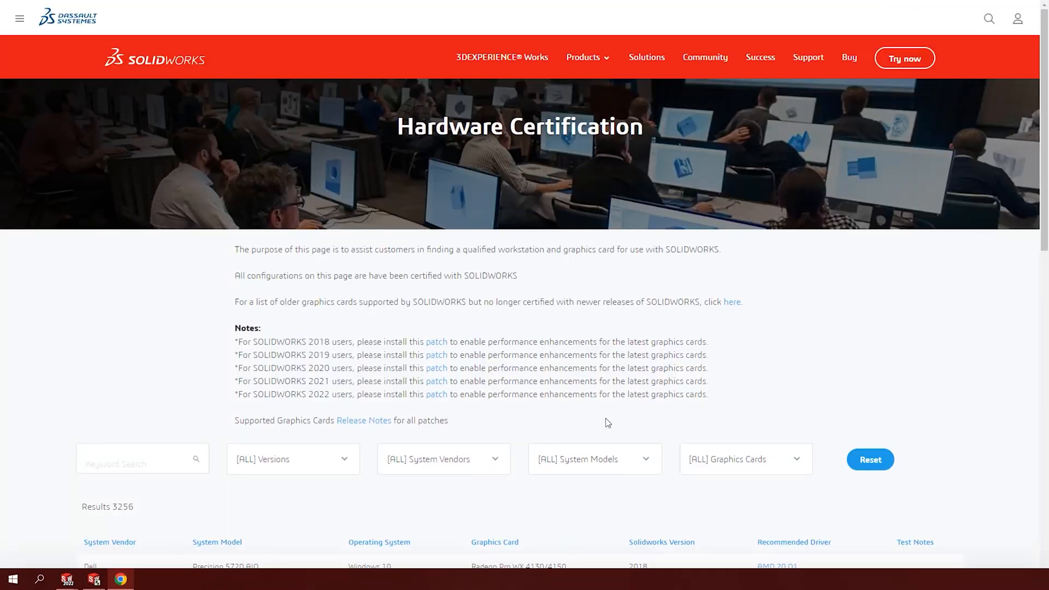
pyautogui.click(293, 459)
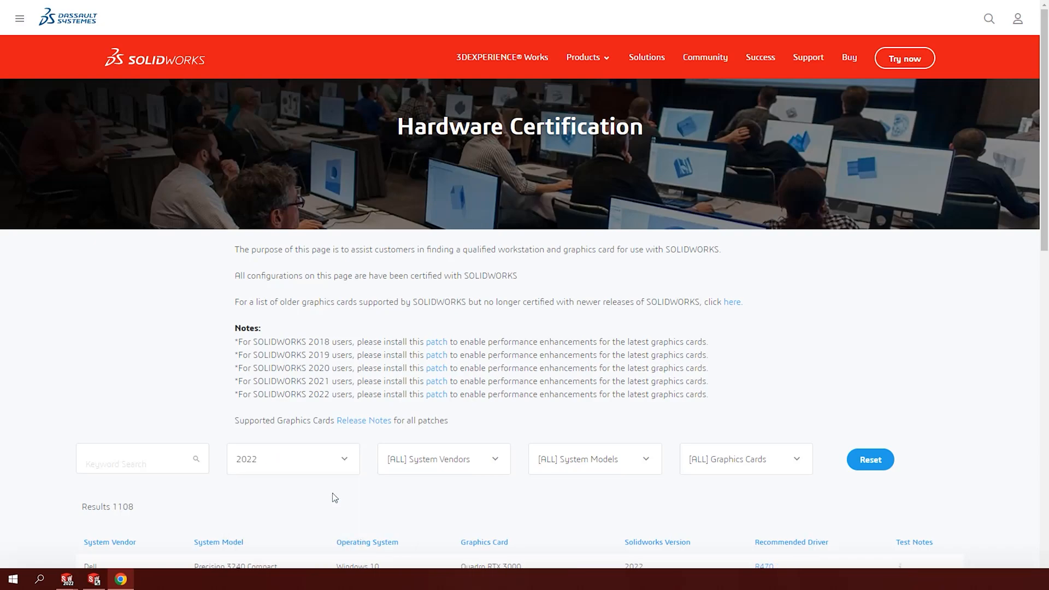
pyautogui.click(443, 459)
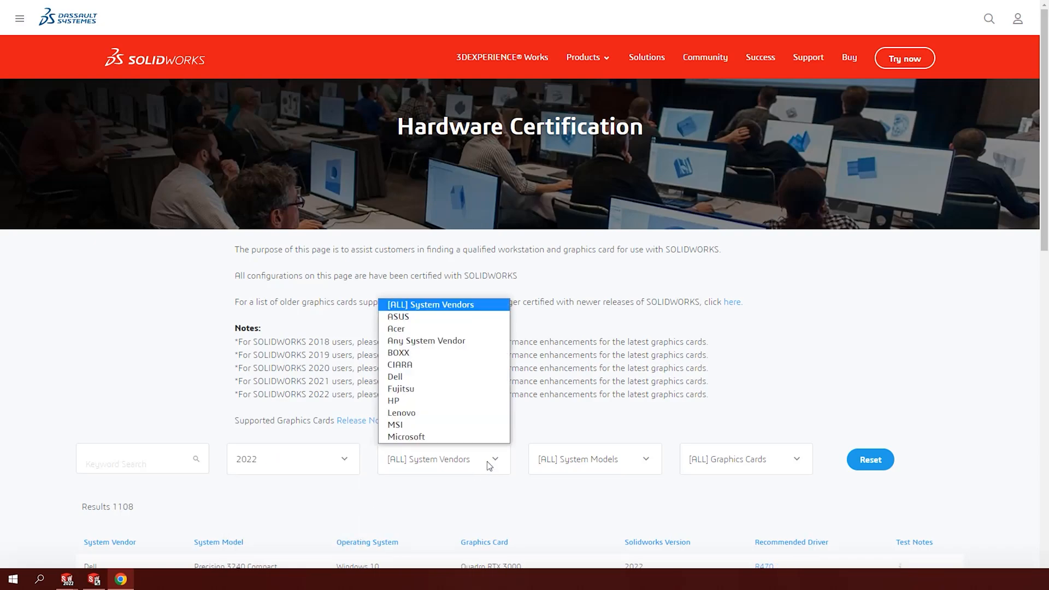
pyautogui.moveTo(442, 376)
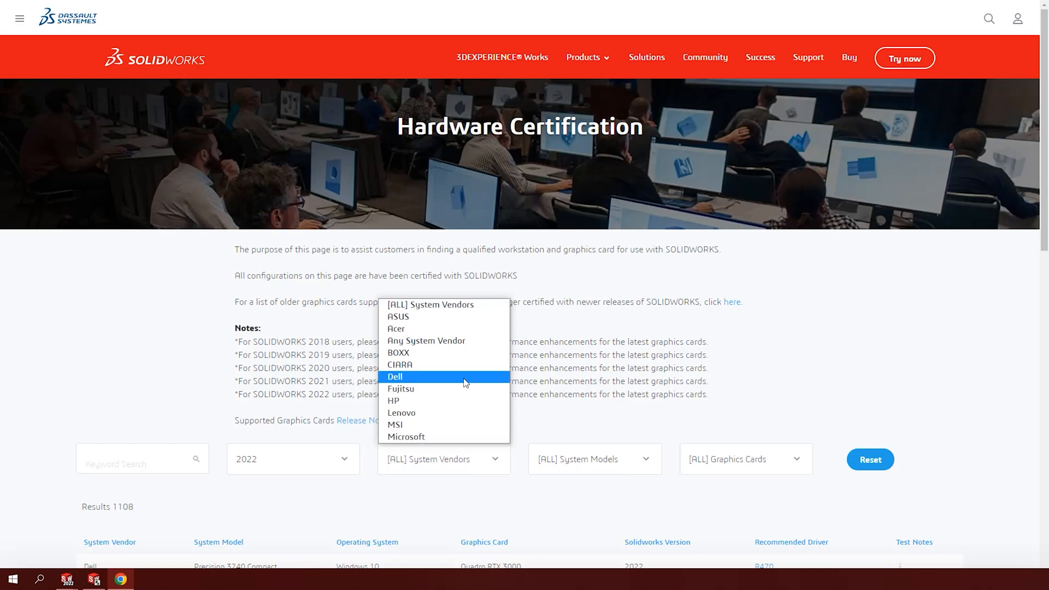
pyautogui.click(395, 376)
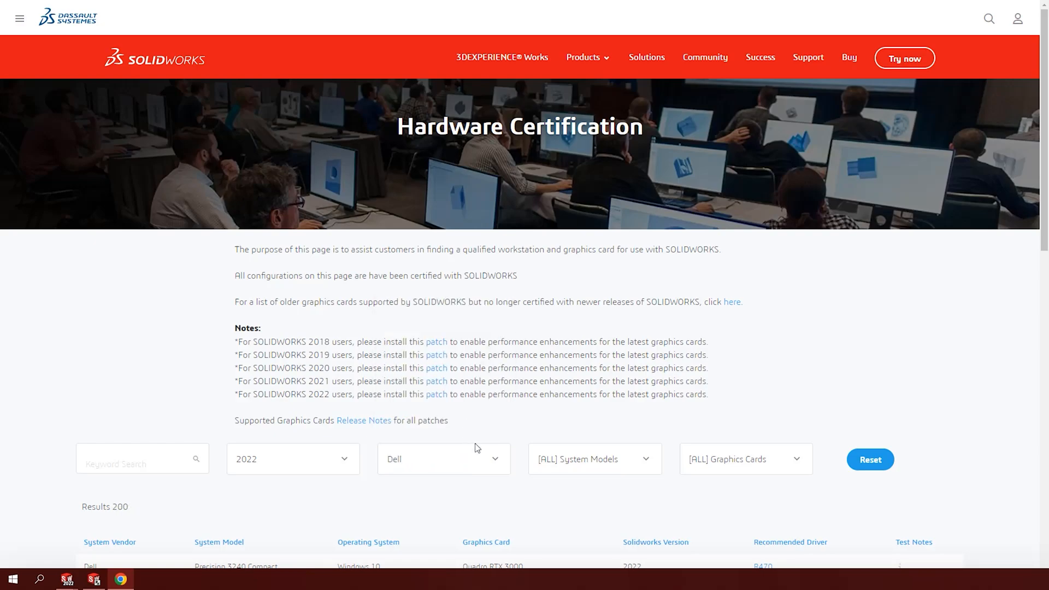
# Step: Filter to the Quadro RTX 3000 and choose the R470 driver for the Precision 7750
pyautogui.click(745, 459)
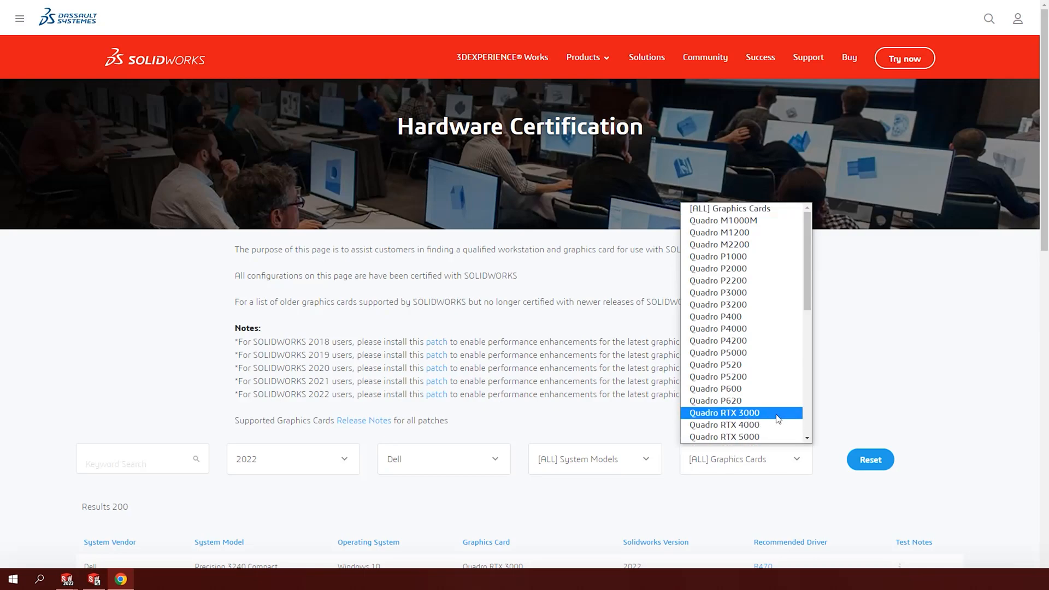
pyautogui.click(723, 413)
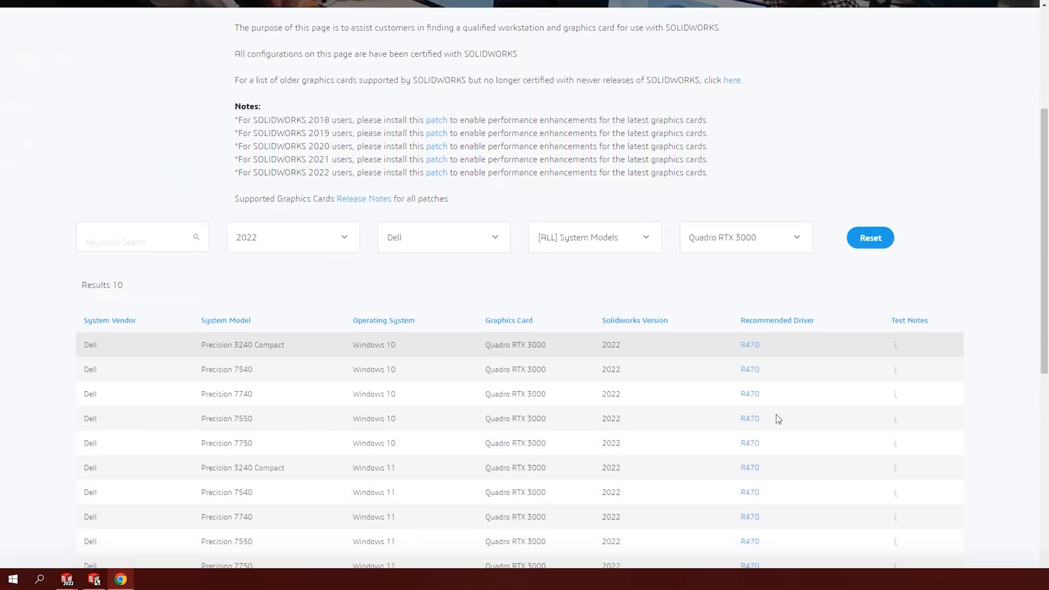
pyautogui.scroll(-3)
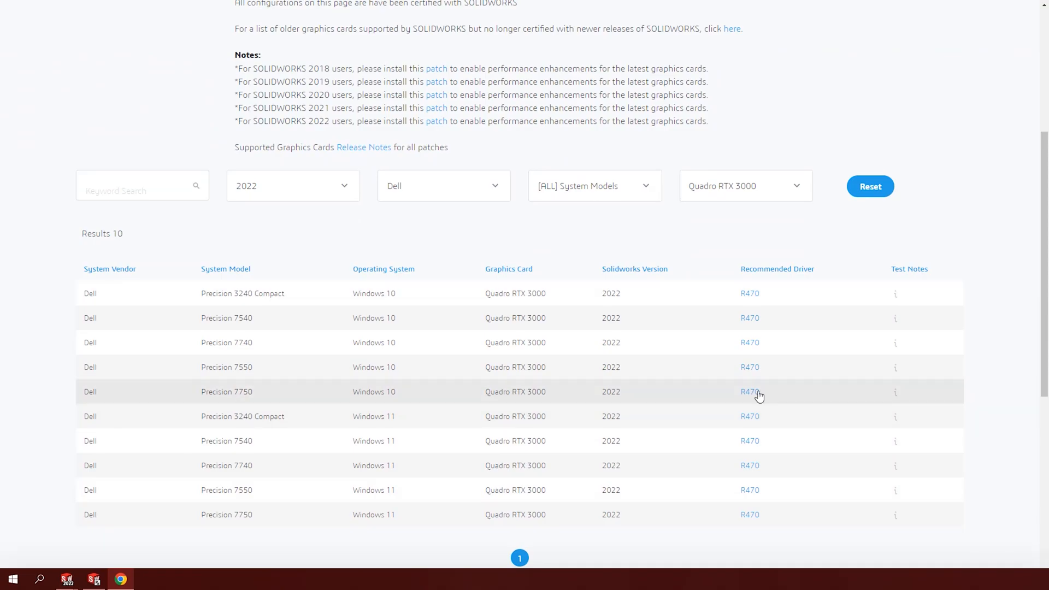
pyautogui.click(750, 392)
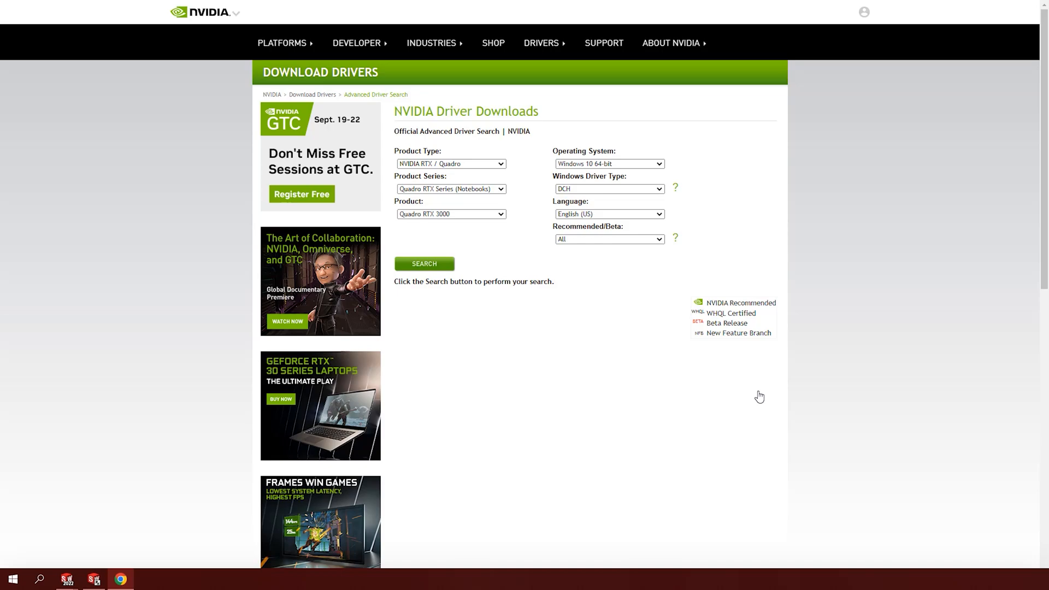
# Step: Search NVIDIA drivers for the NVIDIA RTX / Quadro product type
pyautogui.click(450, 164)
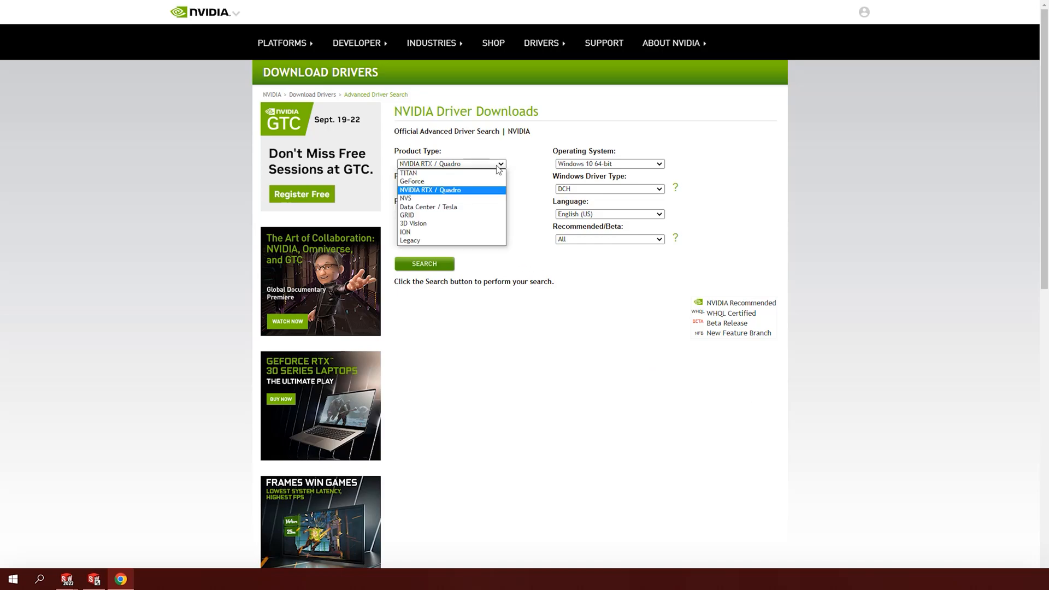
pyautogui.click(449, 189)
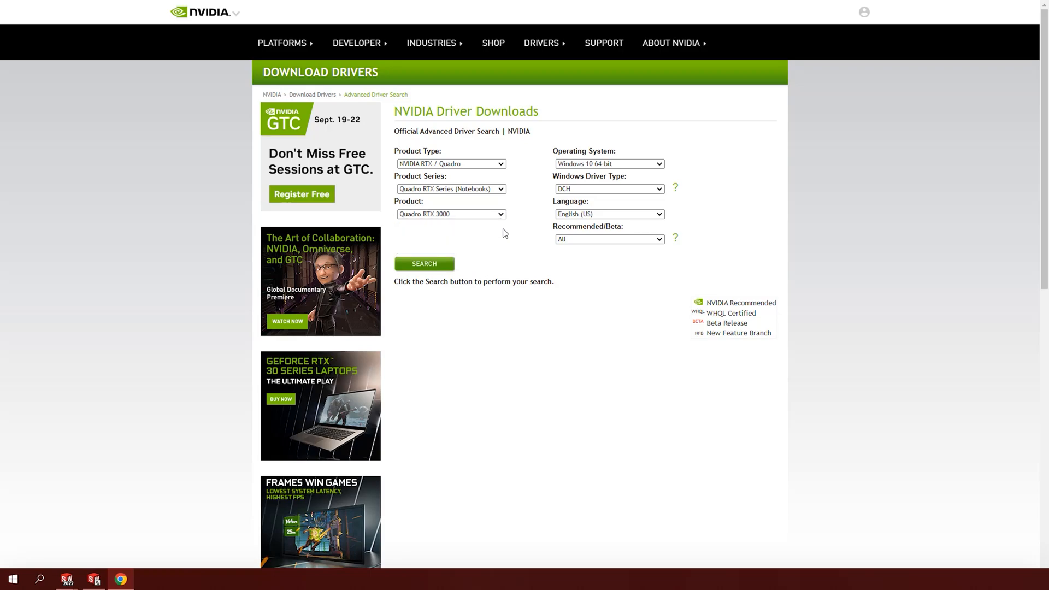
pyautogui.click(424, 264)
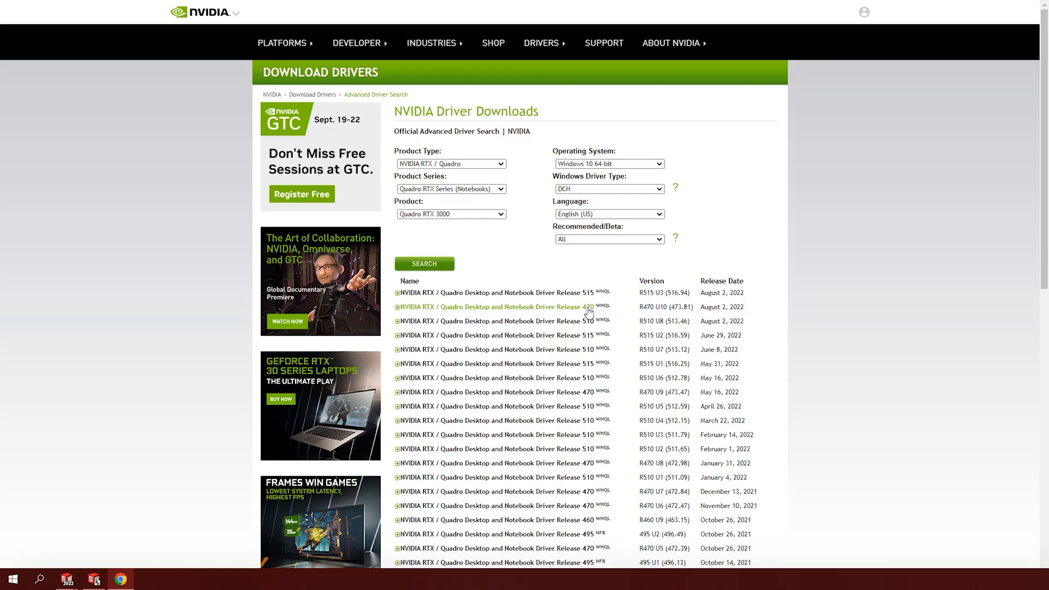
# Step: Review the Release 470 R470 U10 (473.81) driver's supported products and start its download
pyautogui.click(496, 307)
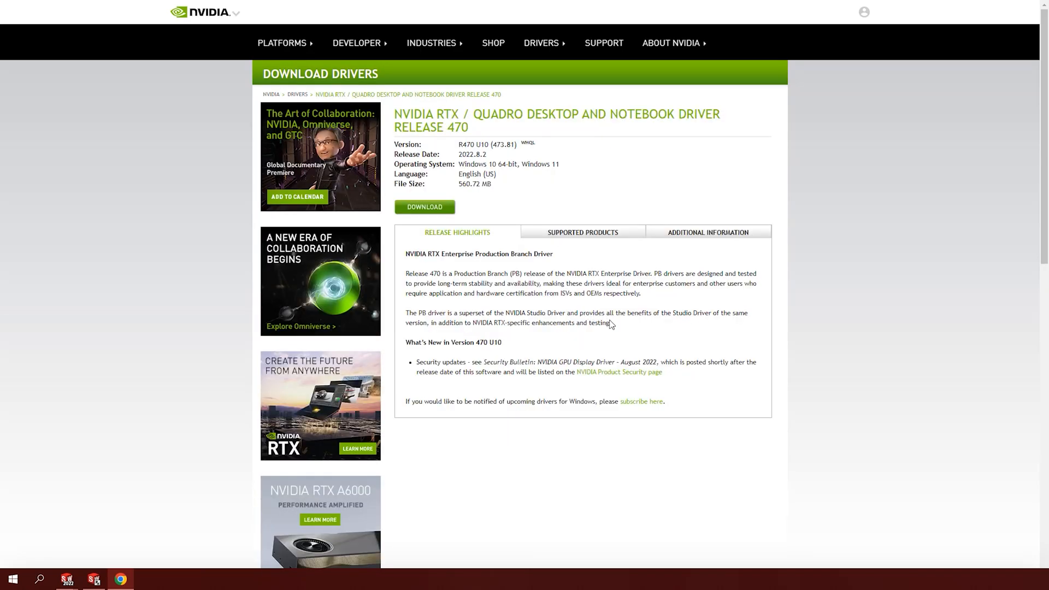
pyautogui.moveTo(606, 240)
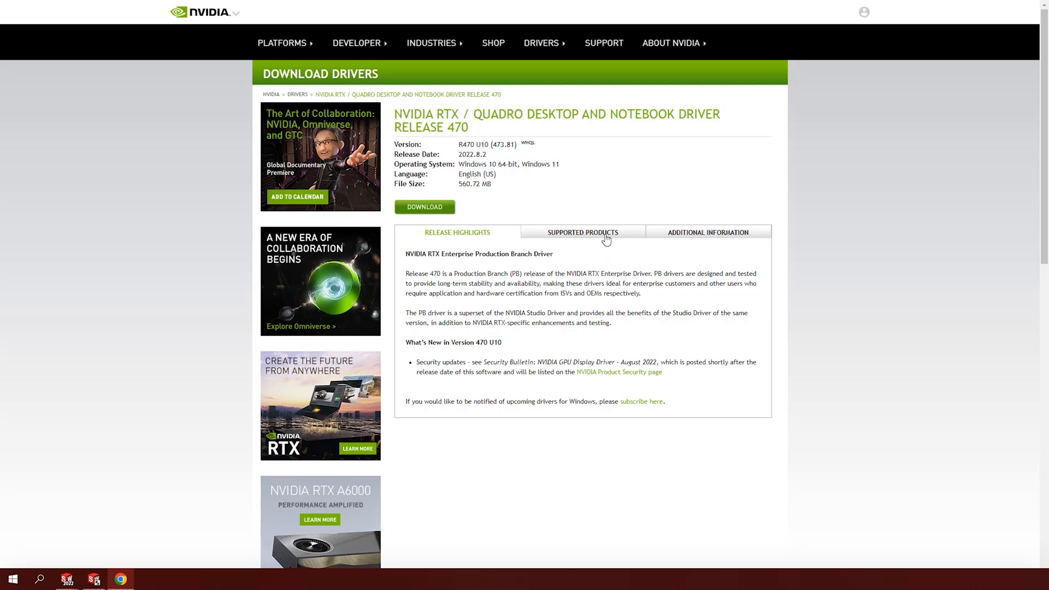
pyautogui.click(583, 231)
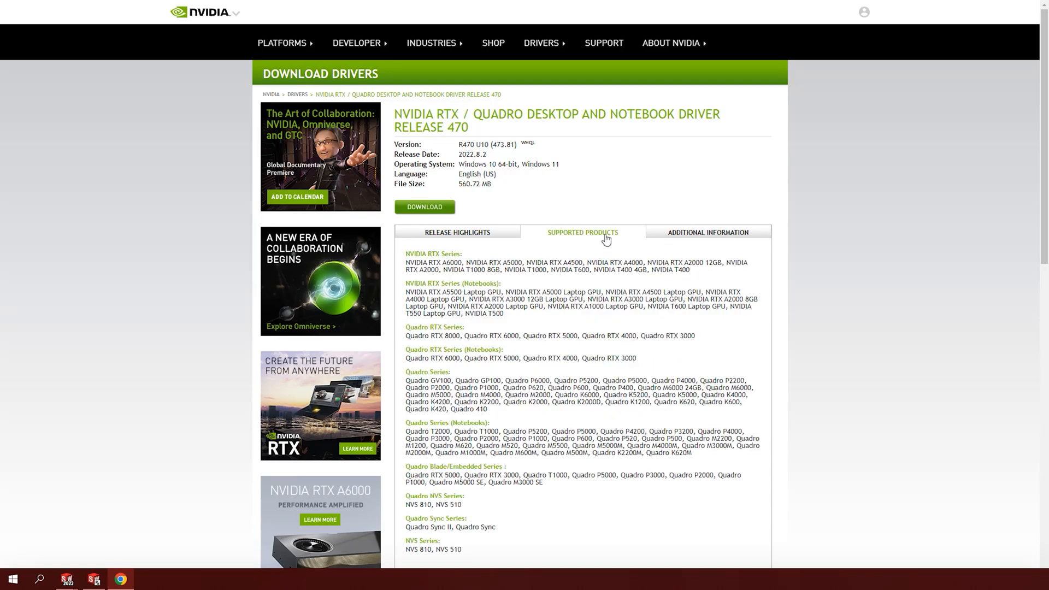
pyautogui.moveTo(770, 324)
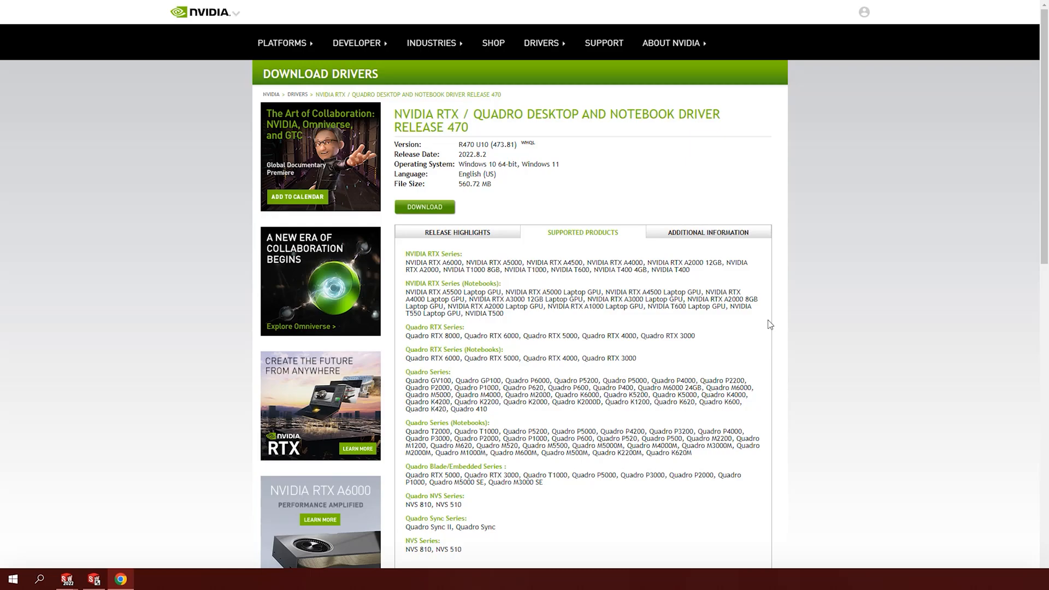
pyautogui.moveTo(470, 218)
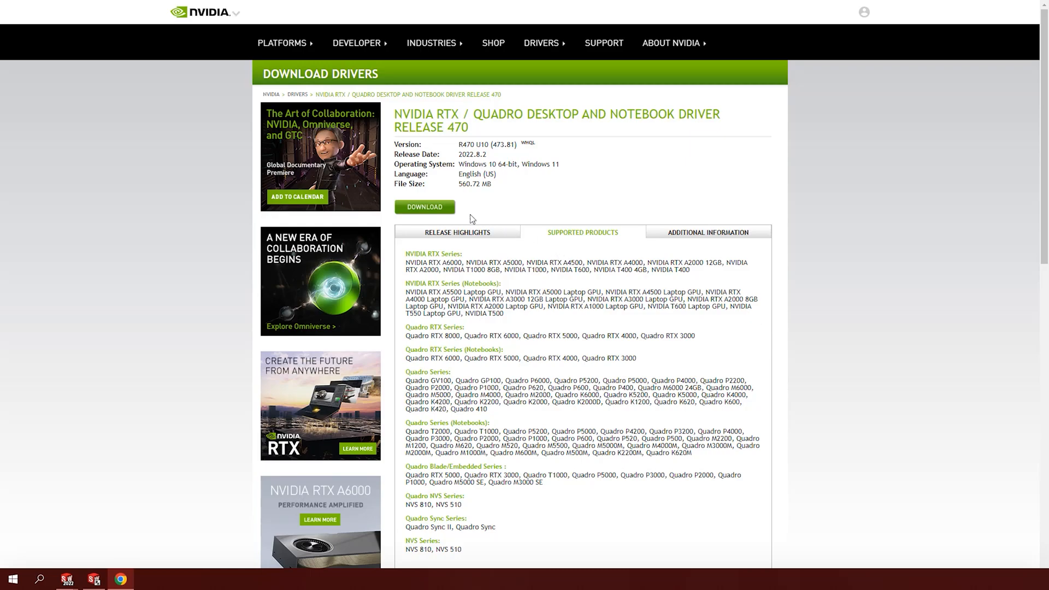
pyautogui.moveTo(448, 216)
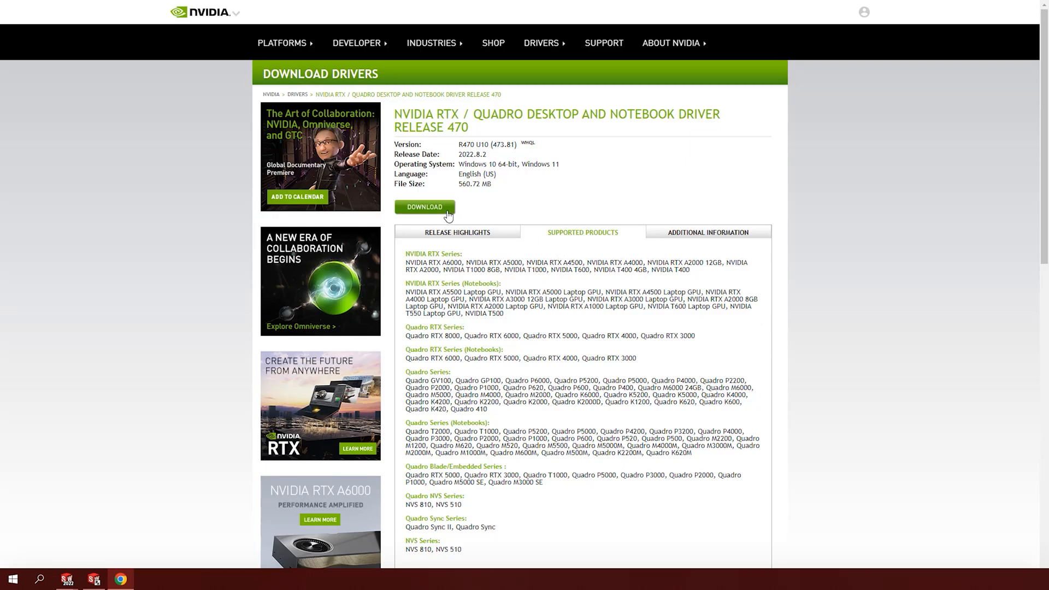
pyautogui.click(426, 207)
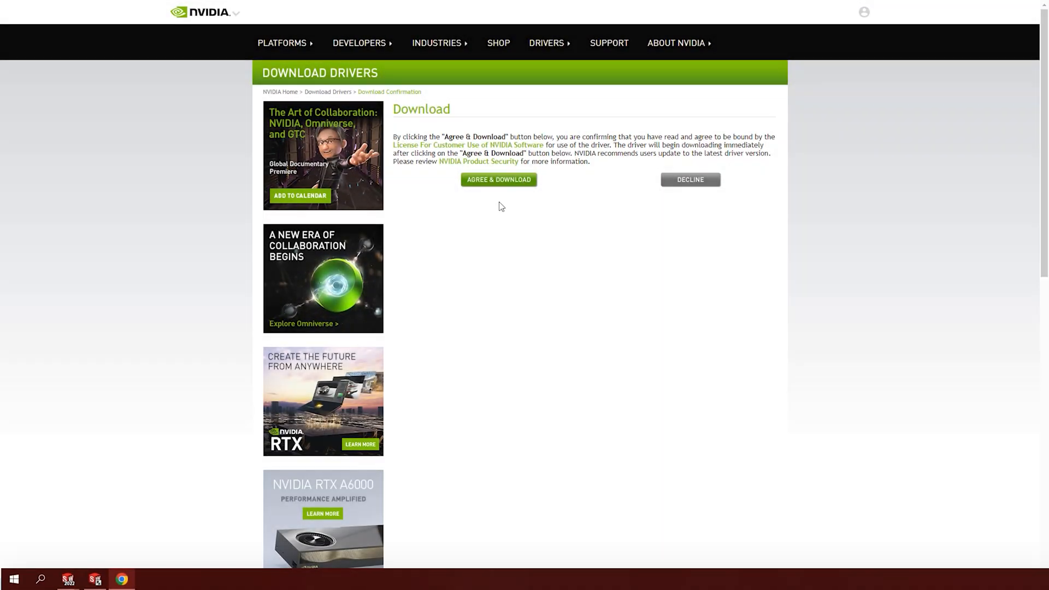
pyautogui.click(499, 179)
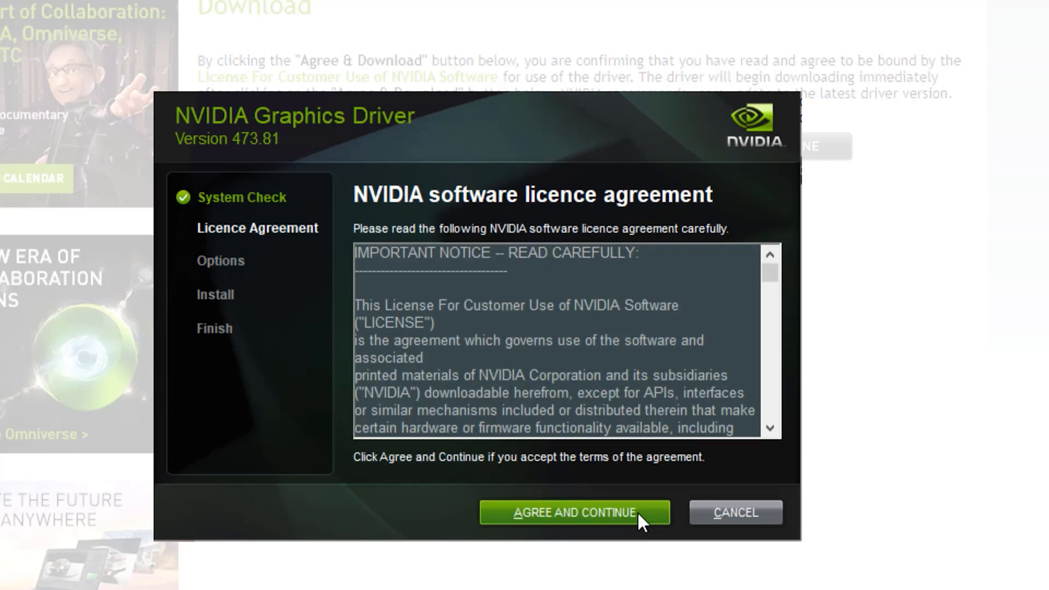
# Step: Accept the licence and start a custom clean installation of driver 473.81
pyautogui.click(573, 513)
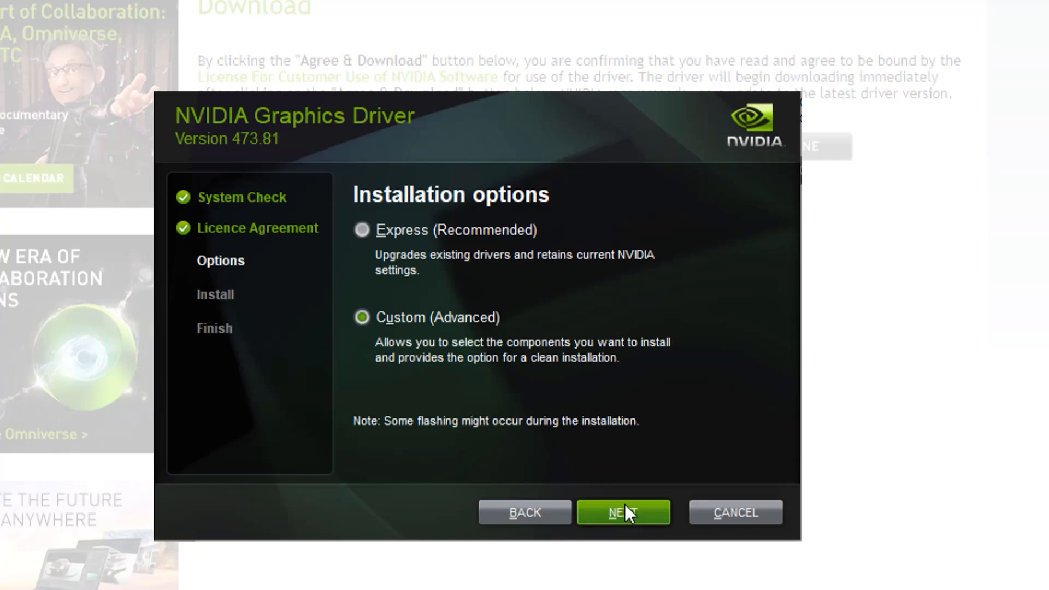
pyautogui.click(622, 511)
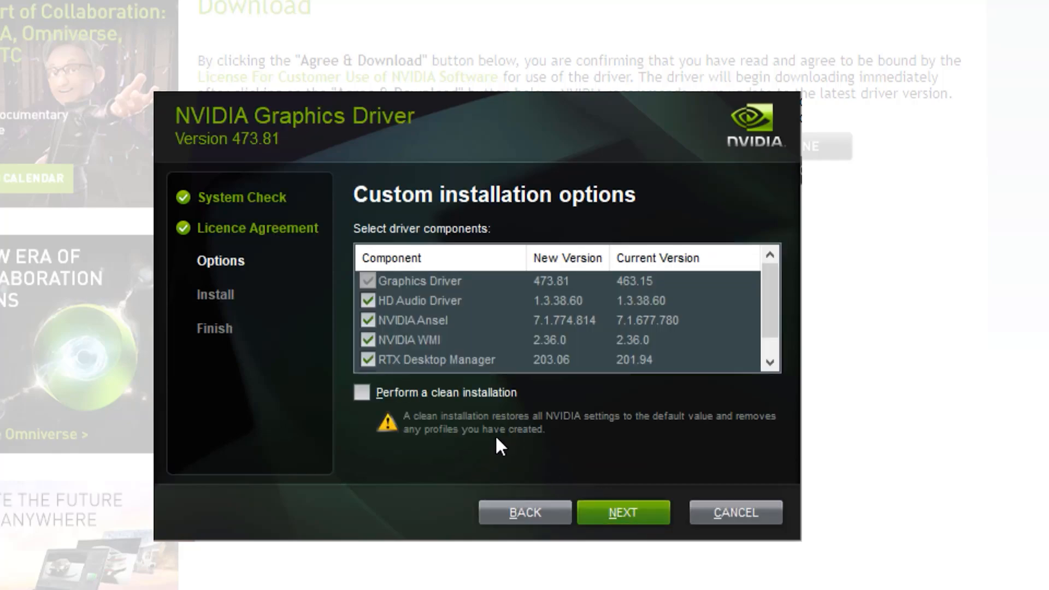
pyautogui.click(362, 392)
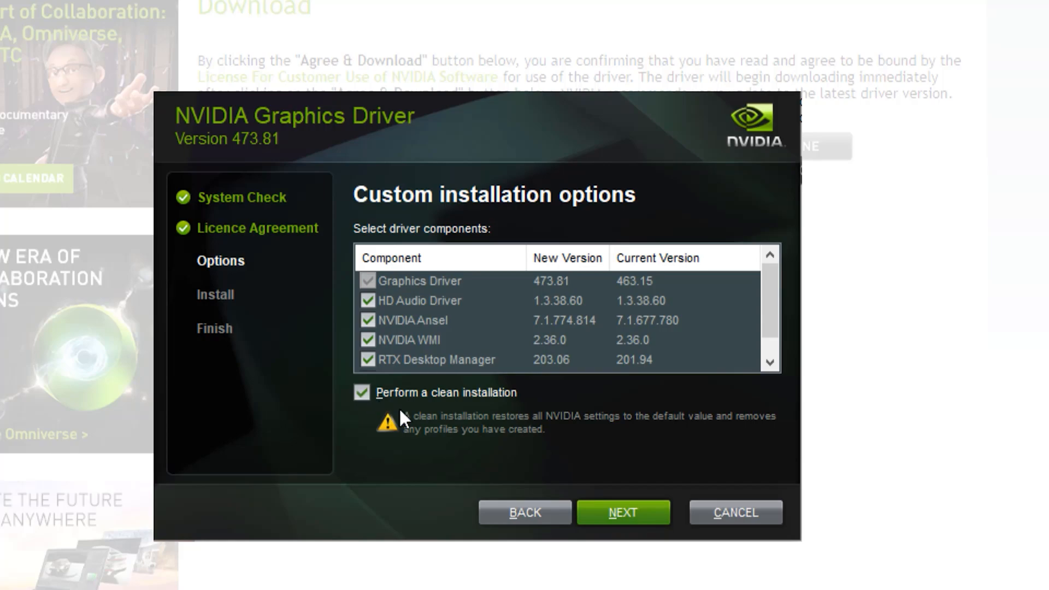
pyautogui.moveTo(622, 513)
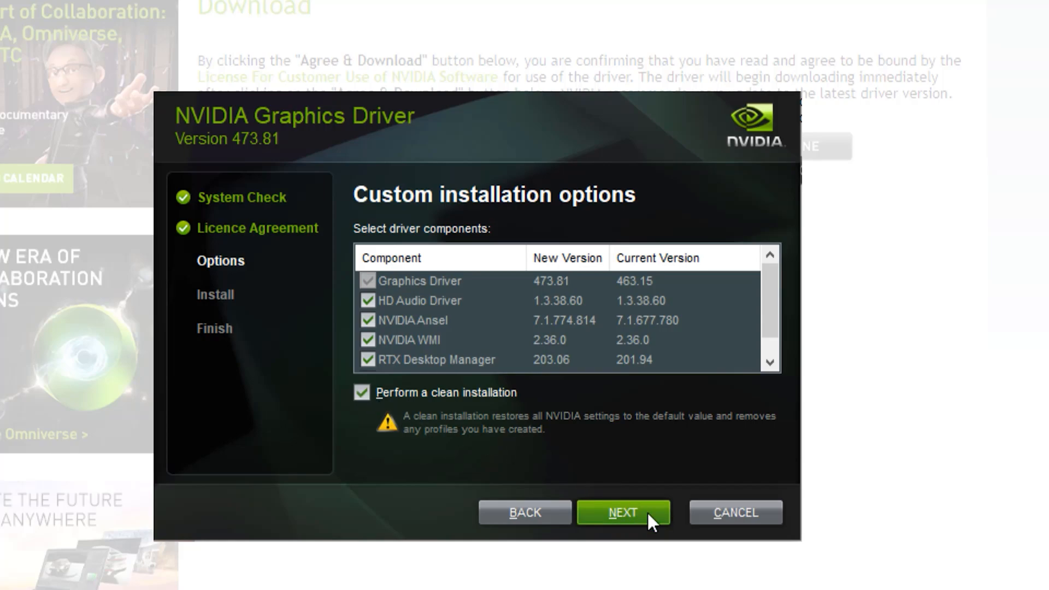
pyautogui.click(622, 512)
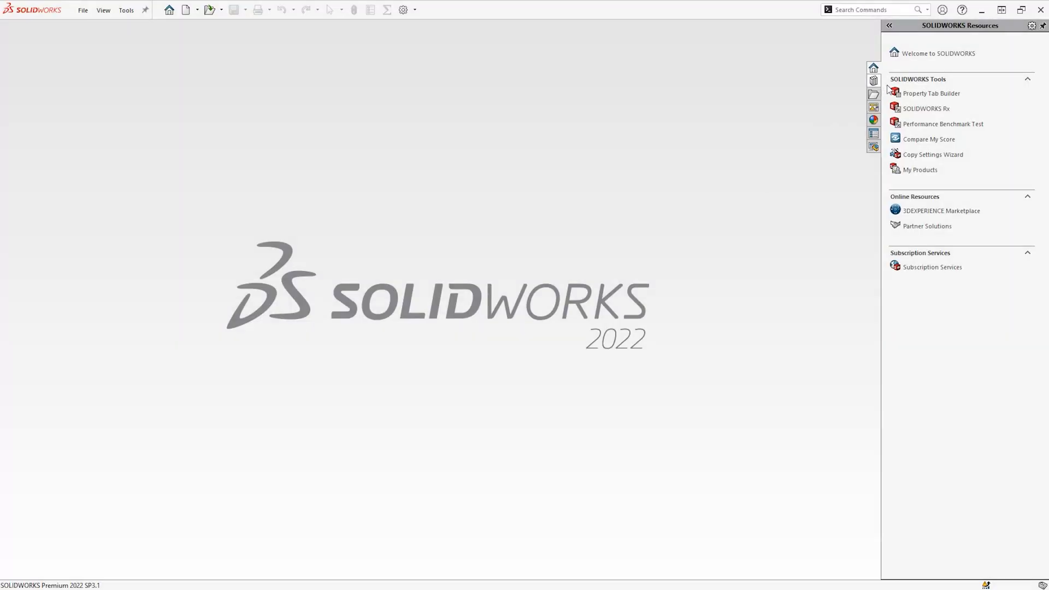
# Step: Relaunch SOLIDWORKS Rx and view the Diagnostics results for the updated driver
pyautogui.click(926, 108)
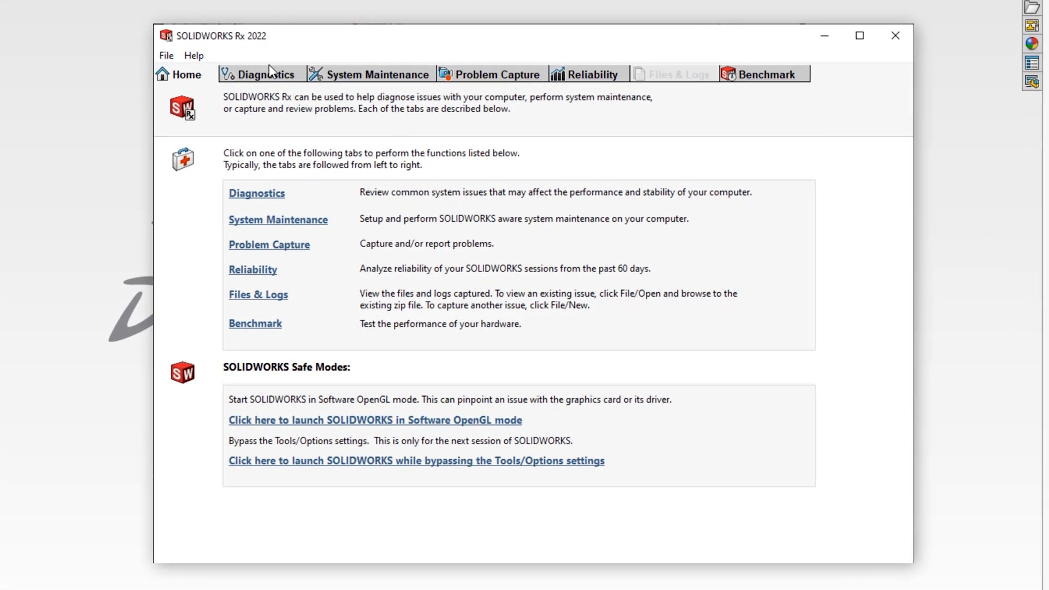
pyautogui.click(265, 74)
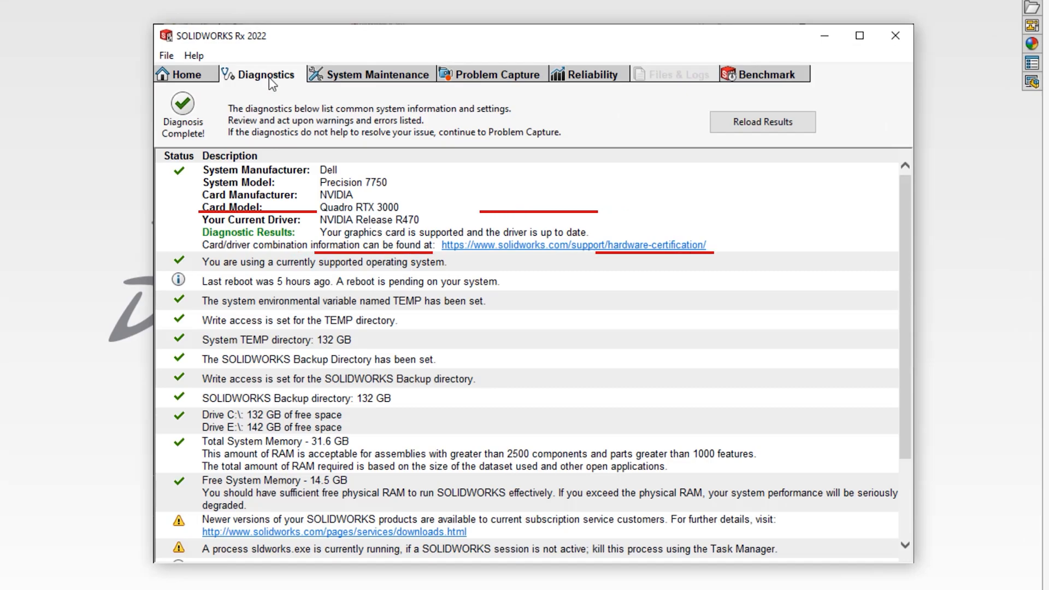